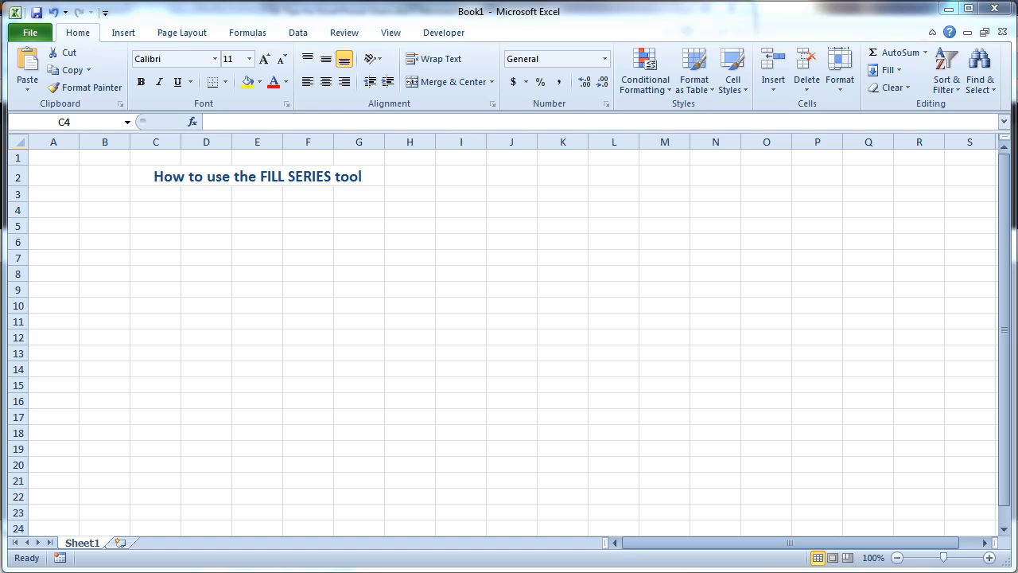
mouse_move(353, 465)
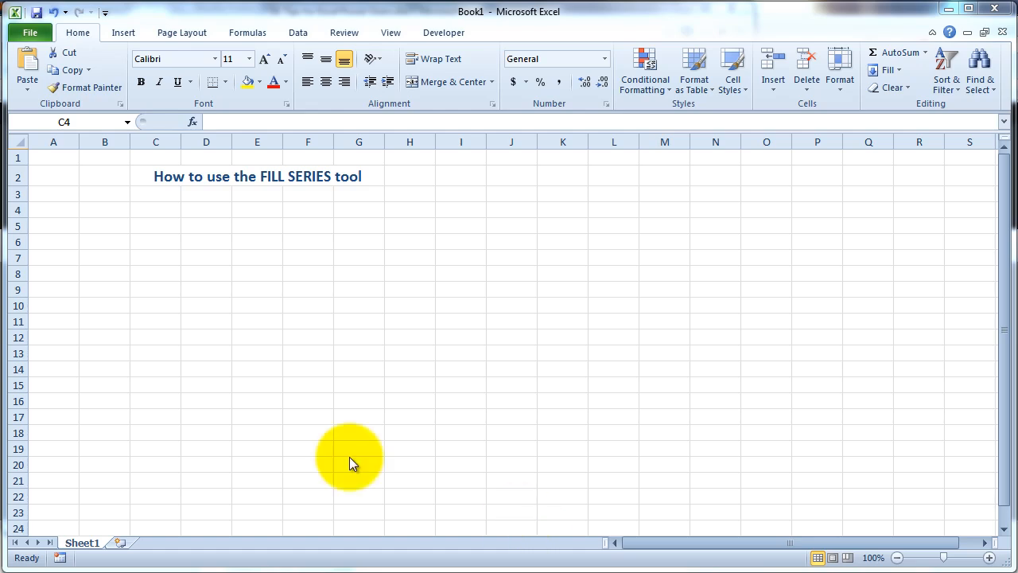
- Enter the Sr heading in C4 with the numbers 1 and 2 beneath it
text(Sr)
click(156, 242)
text(2)
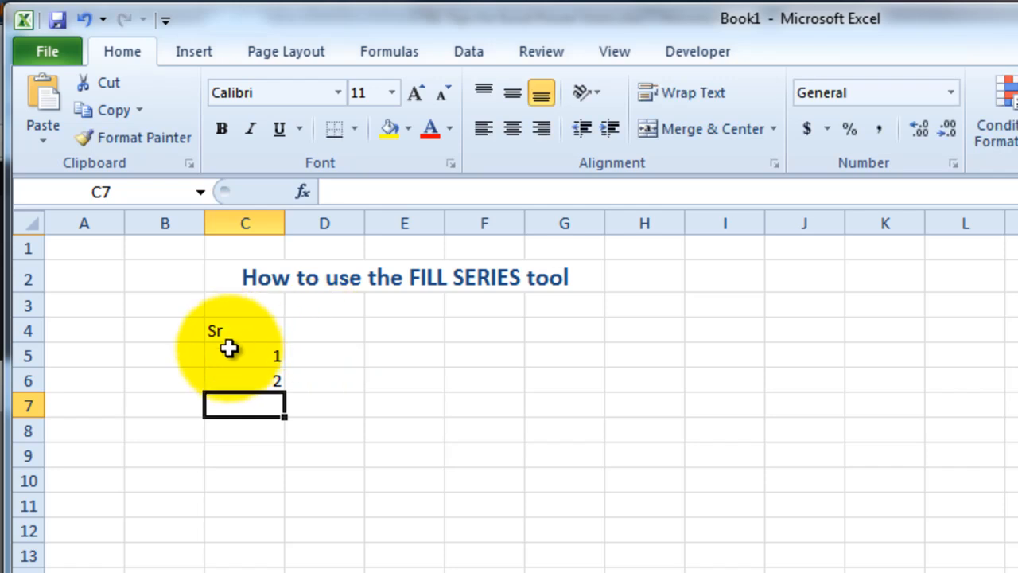
- Drag the 1, 2 fill handle down column C to row 59, then clear those numbers below Sr
click(245, 355)
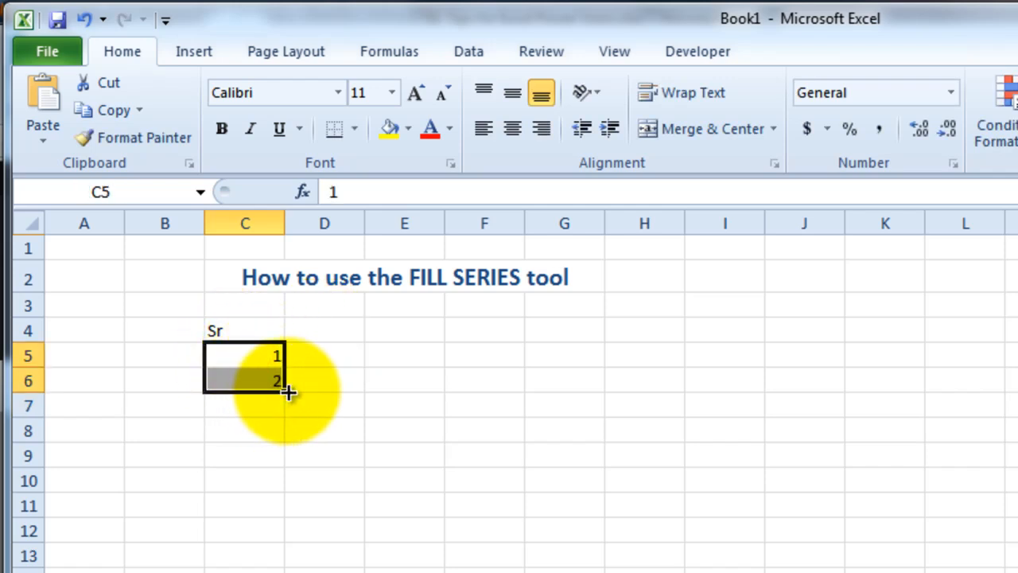
drag(286, 390, 215, 483)
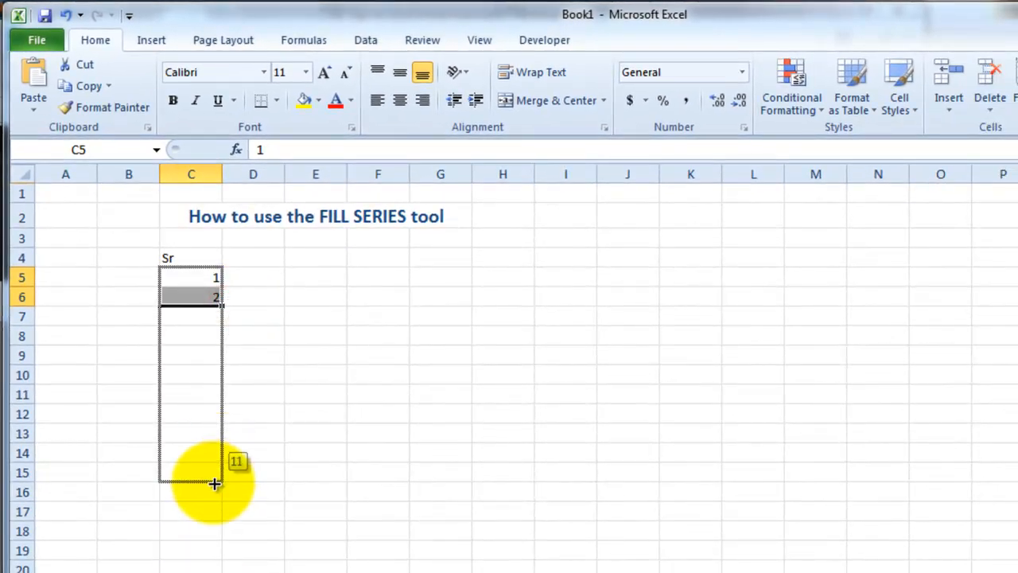
drag(215, 483, 215, 557)
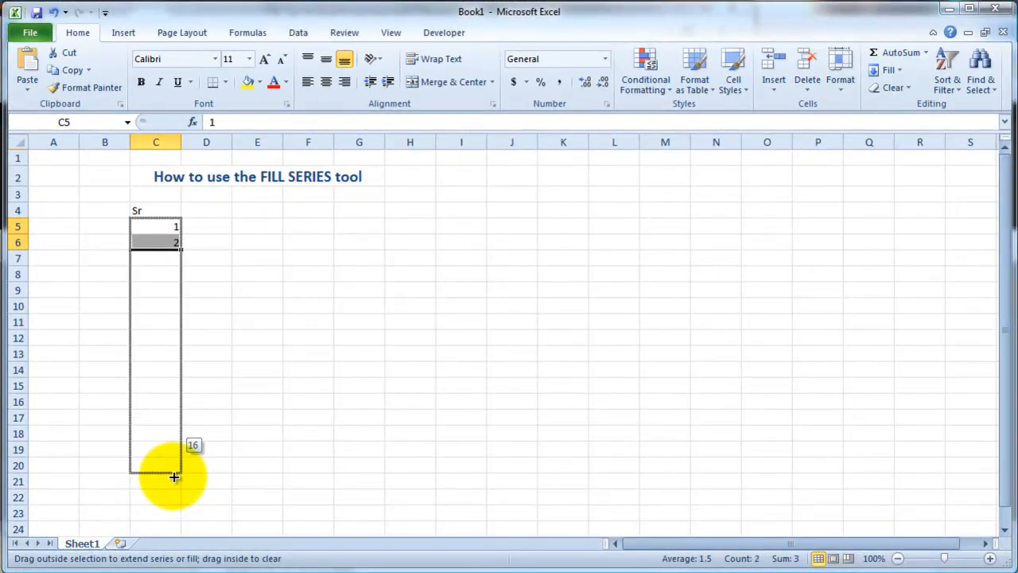
drag(174, 477, 175, 453)
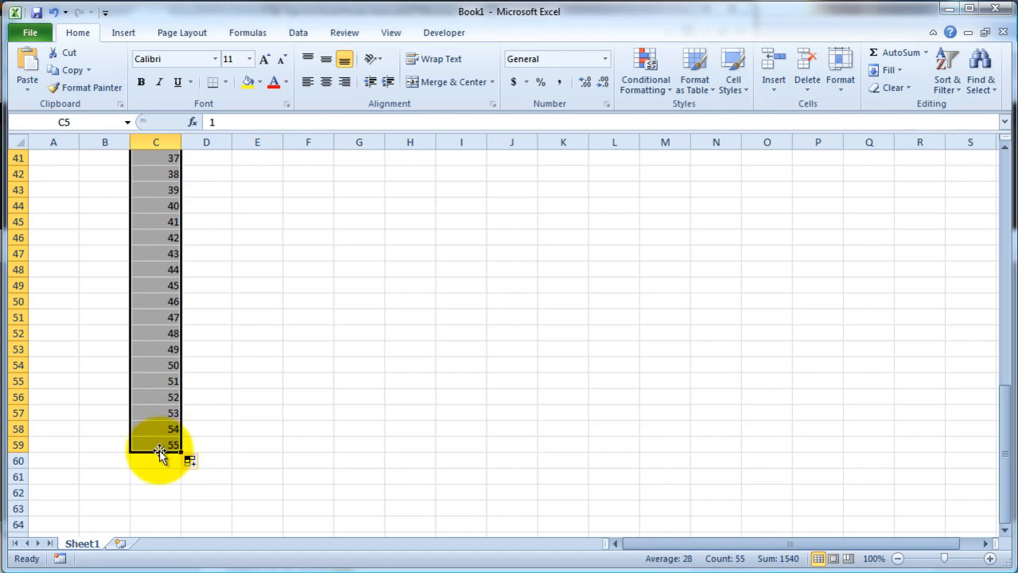
scroll(up, 3)
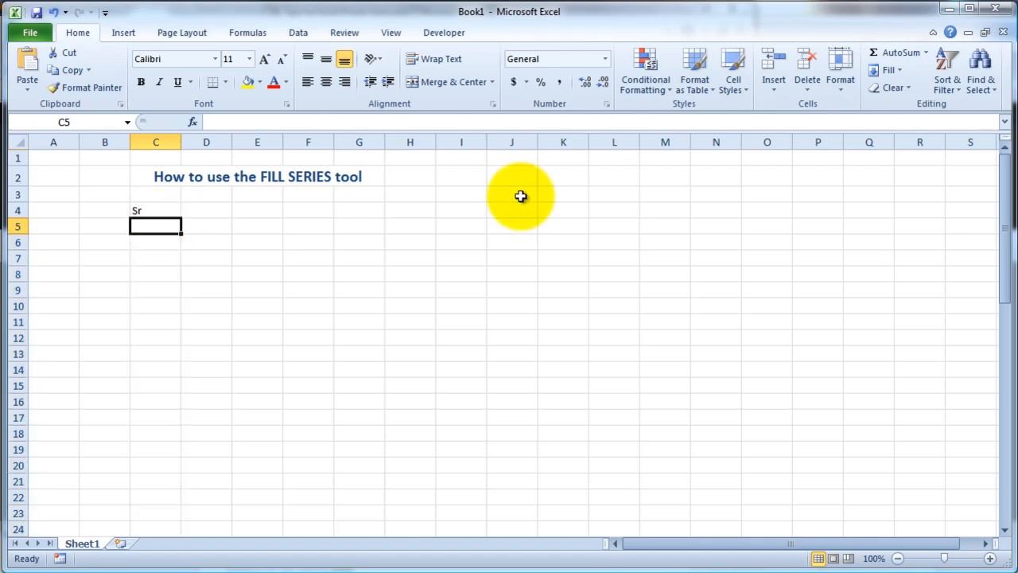
mouse_move(888, 71)
text(1)
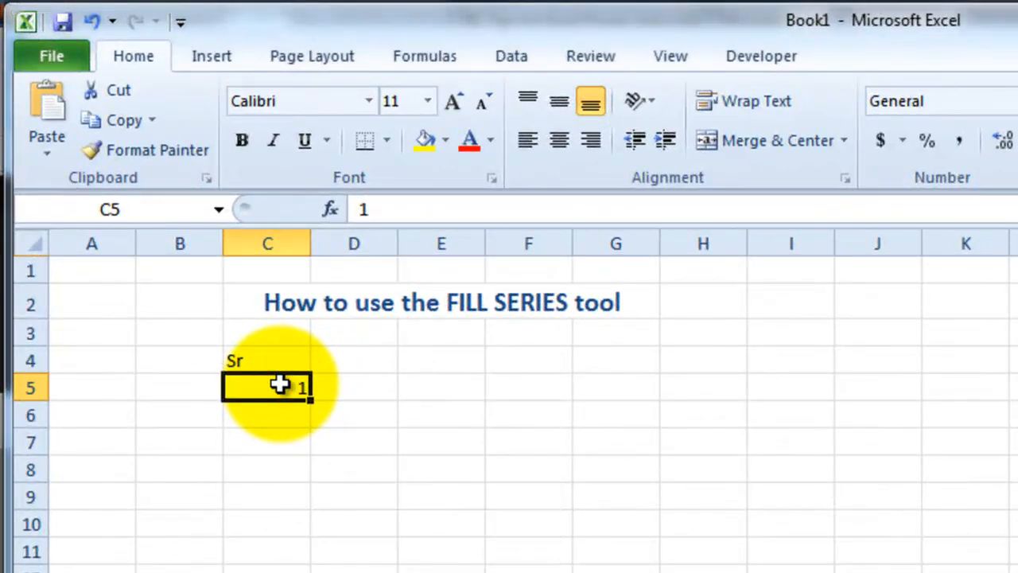
- With 1 under Sr, set a linear column Series with step 1 and stop value 2000
click(888, 70)
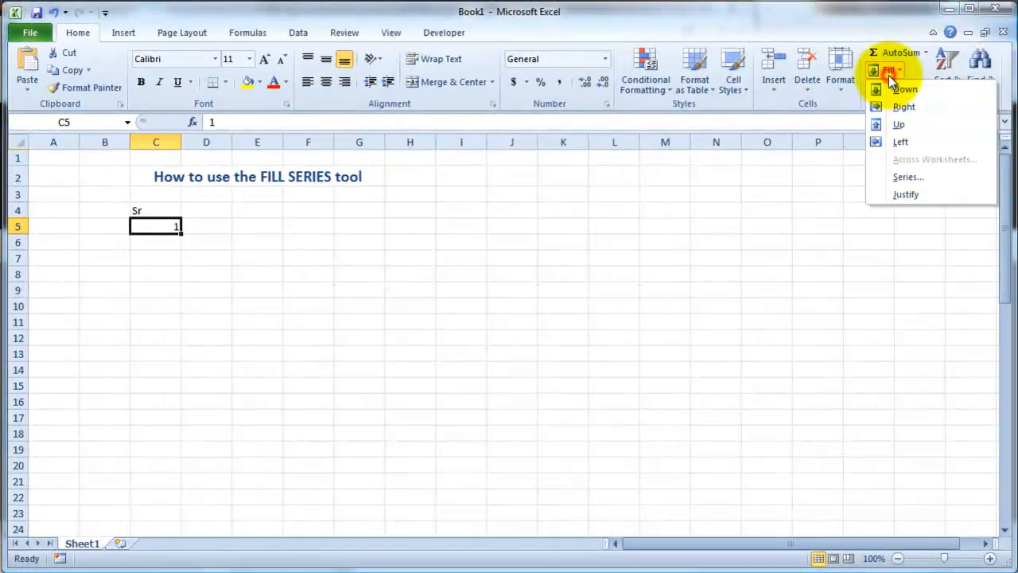
click(907, 177)
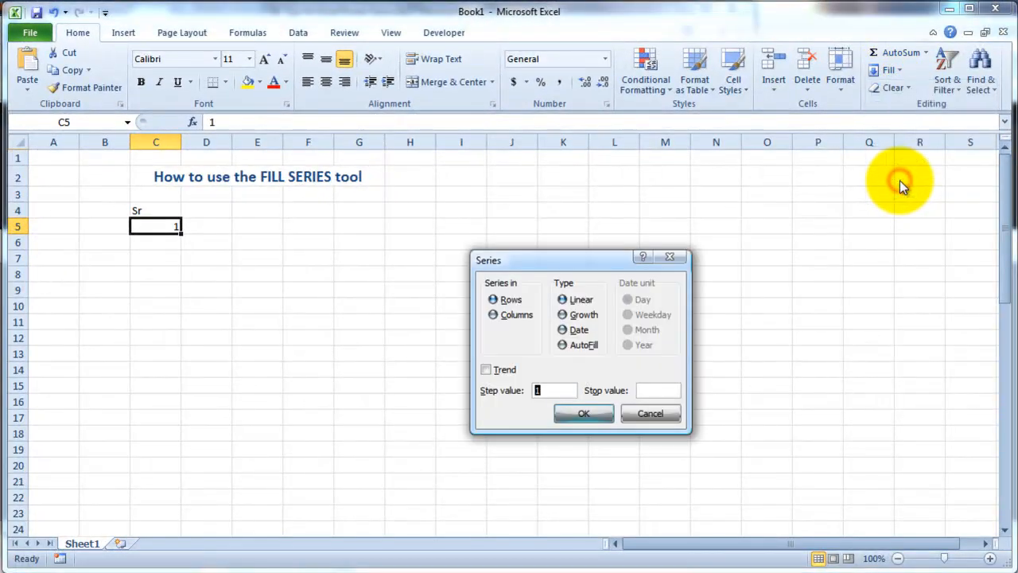
mouse_move(493, 315)
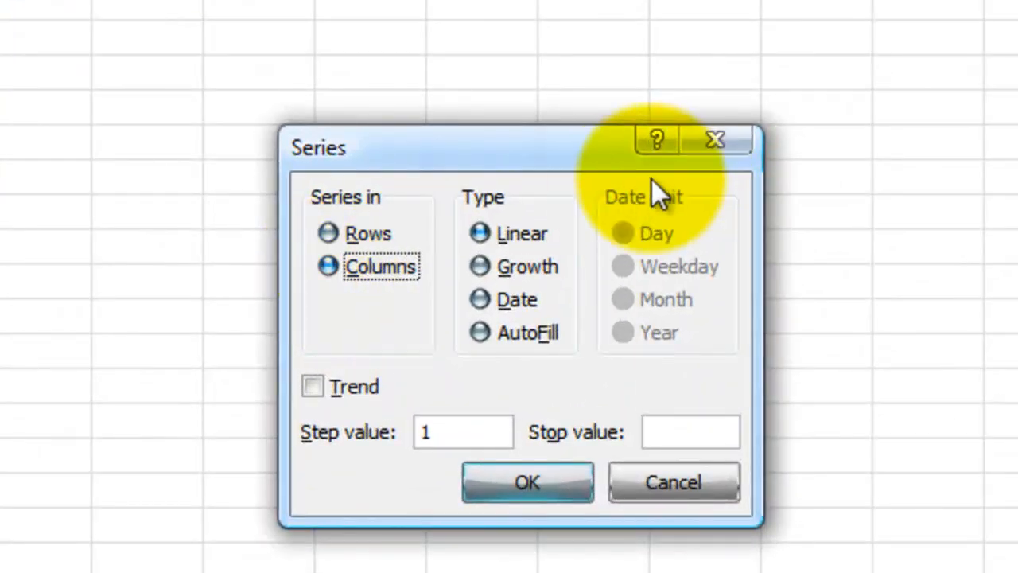
mouse_move(729, 465)
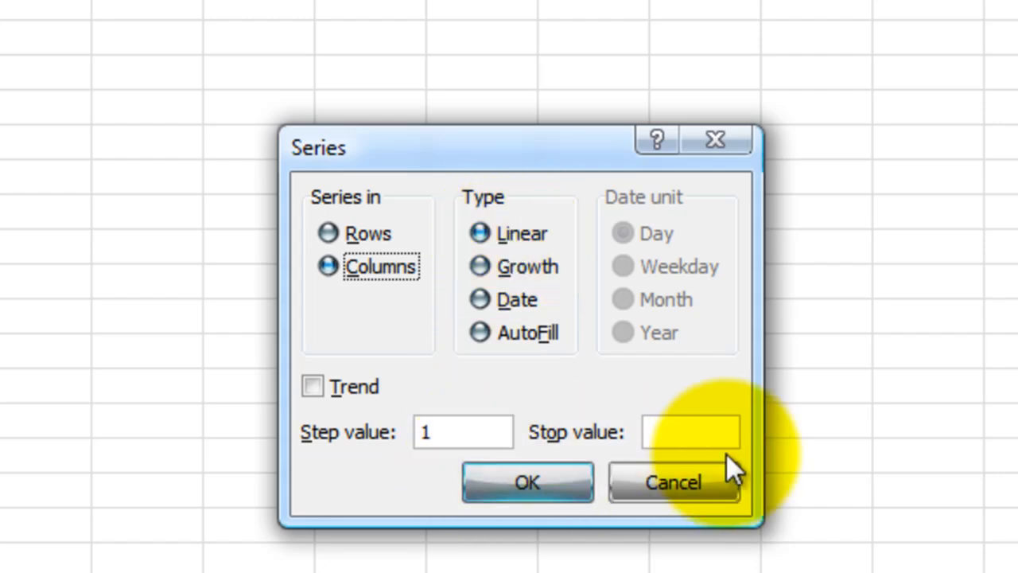
click(463, 432)
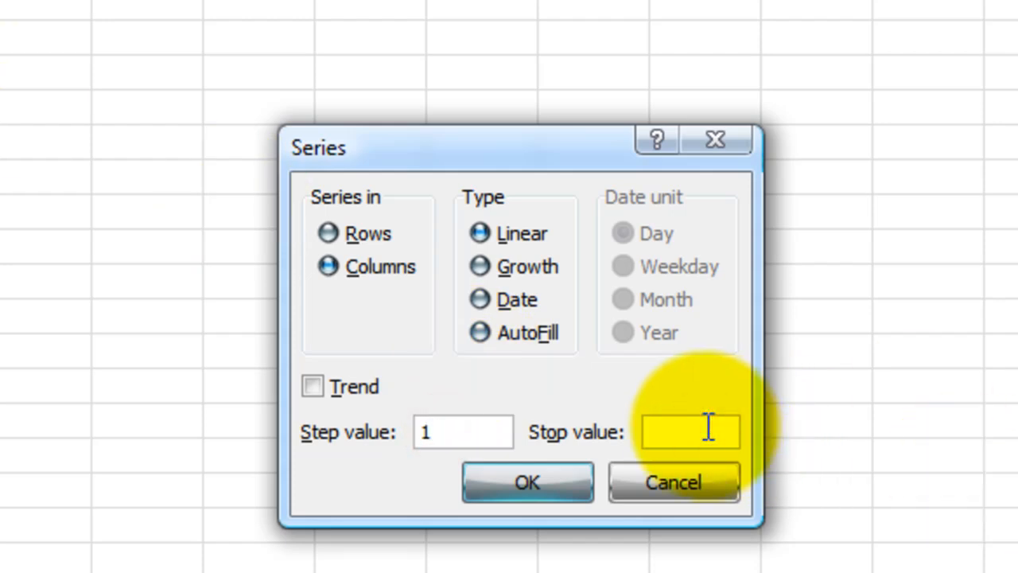
text(2000)
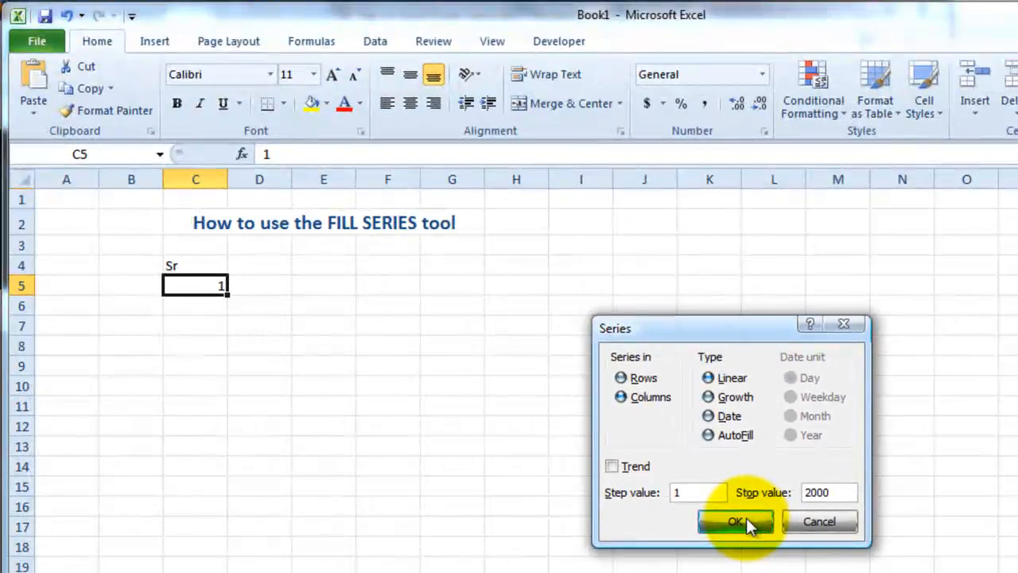
- Apply the series so Sr runs 1 to 2000, check row 2004, and return to the top
click(735, 522)
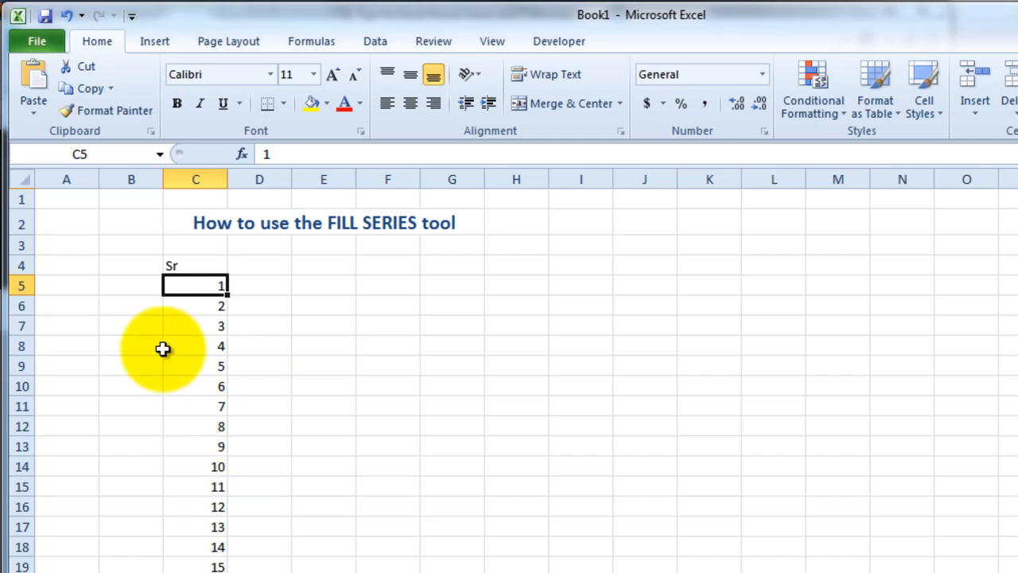
mouse_move(197, 366)
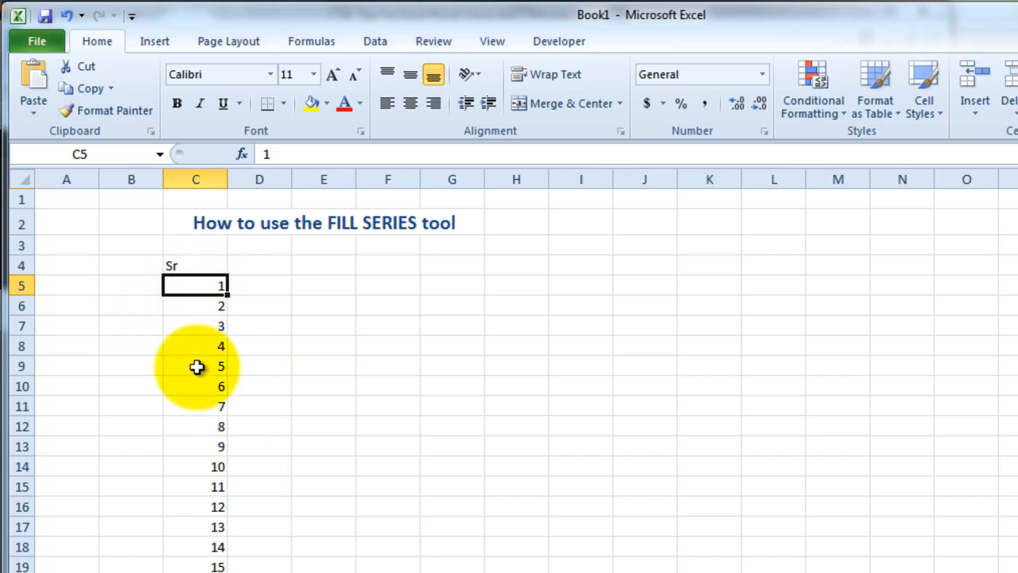
scroll(down, 3)
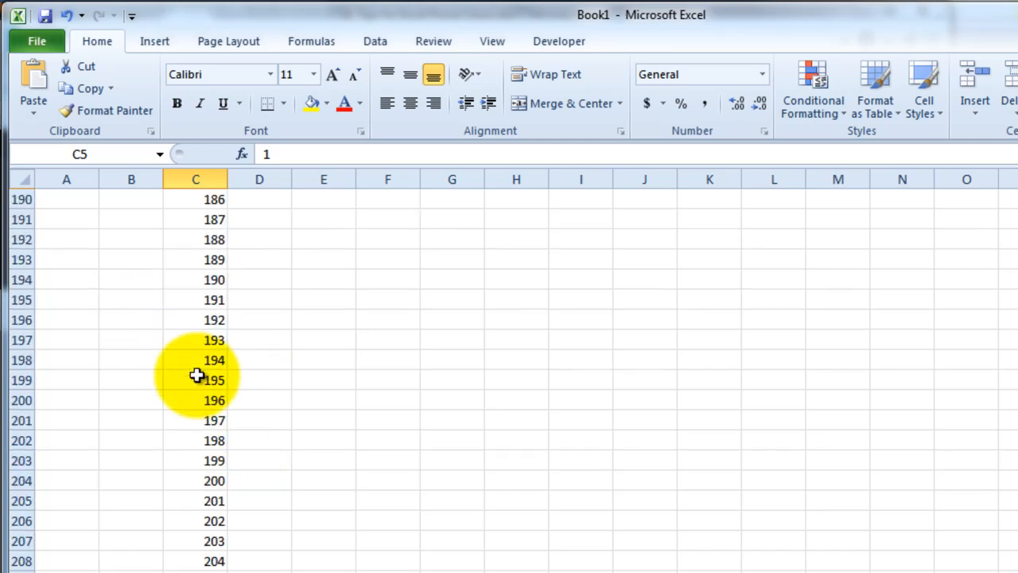
scroll(down, 3)
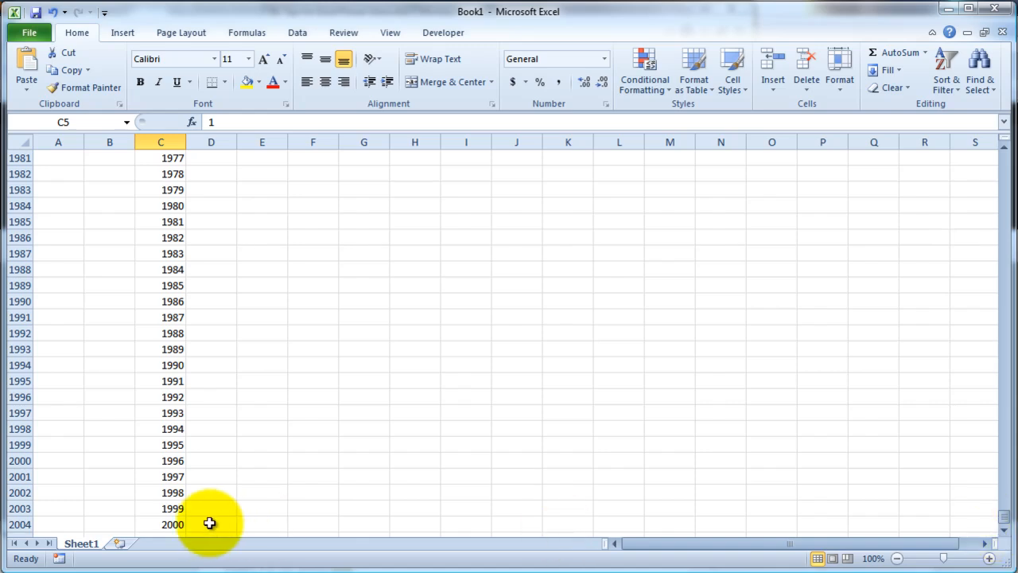
click(172, 524)
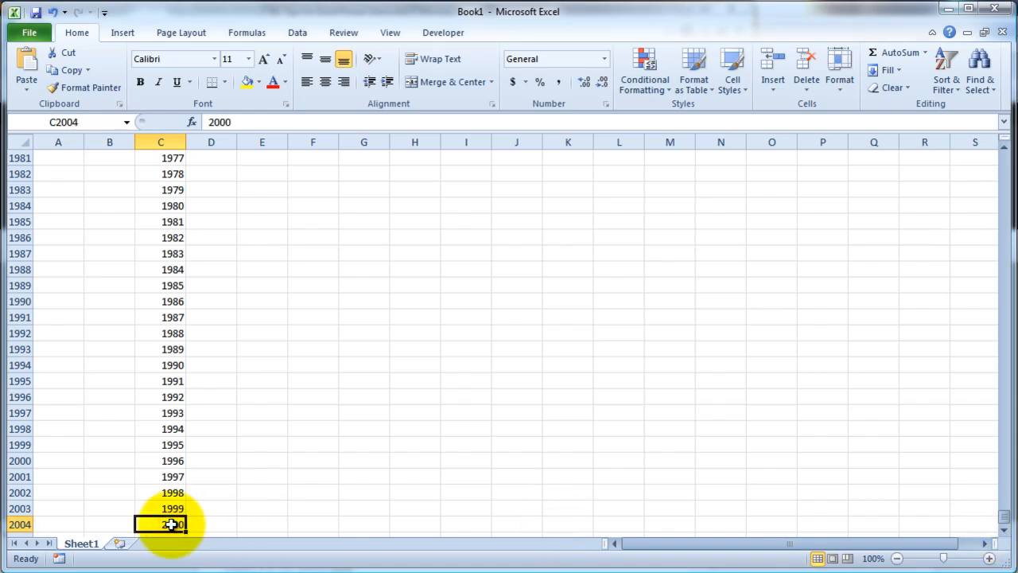
mouse_move(253, 452)
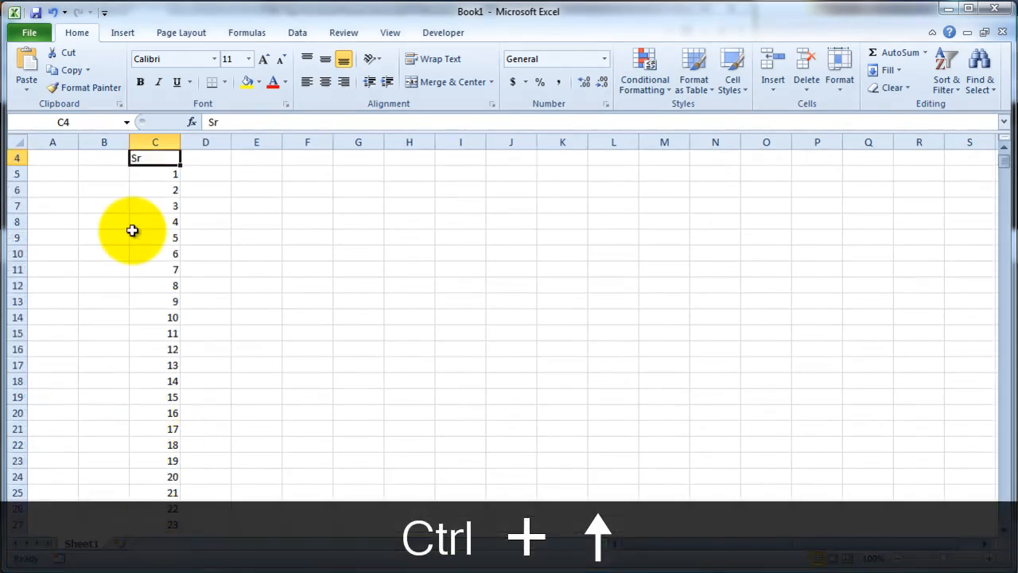
key(ctrl+up)
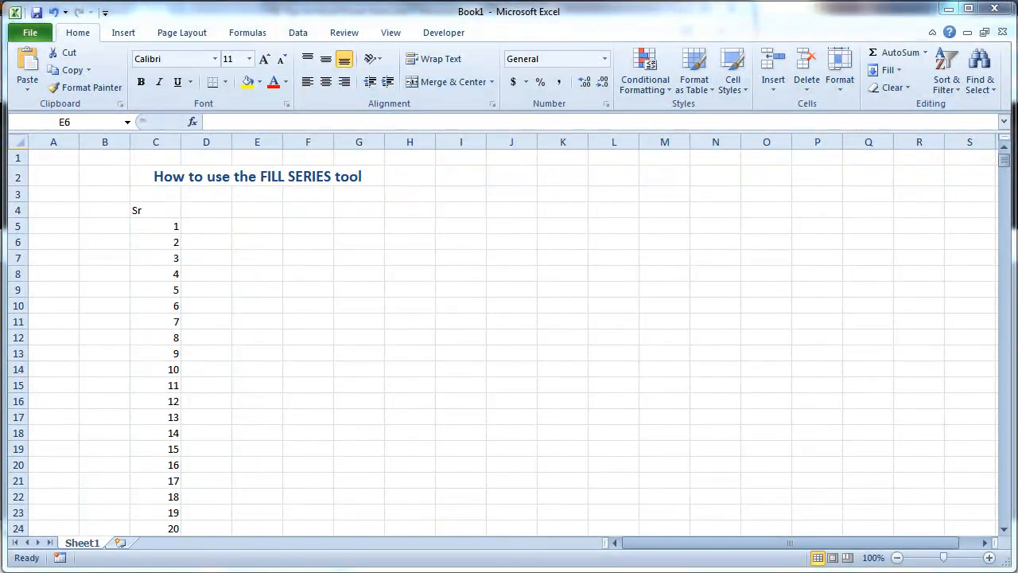
- Head F4 with ODD and fill odd numbers from 1 with step 2 and stop 2000
click(308, 210)
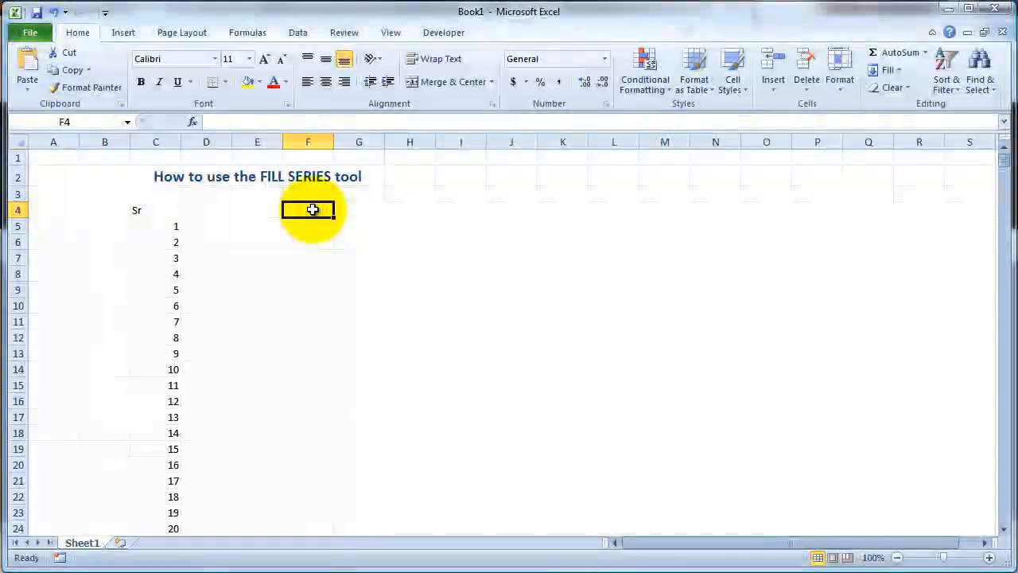
text(ODD)
click(309, 226)
text(1)
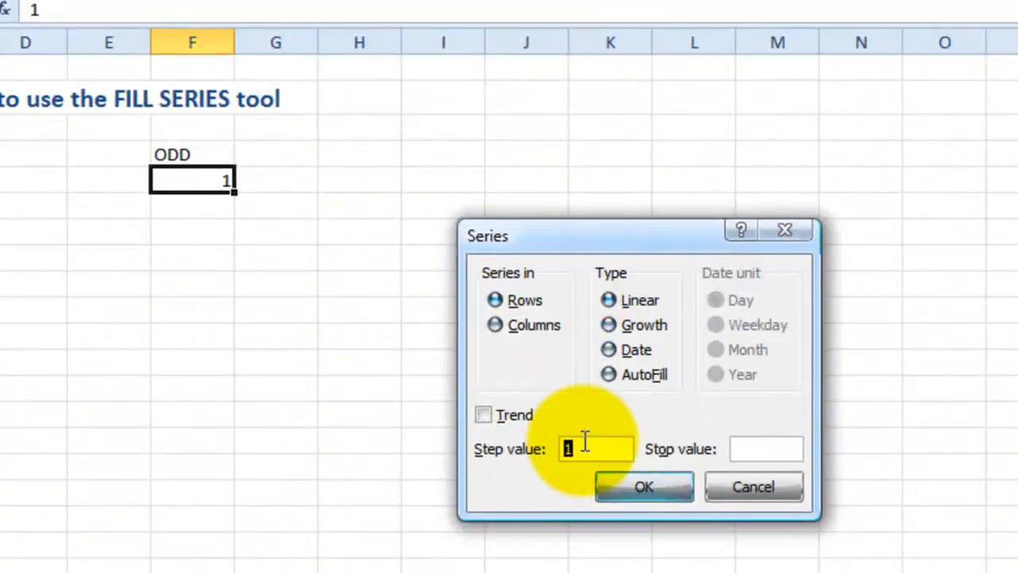
text(2)
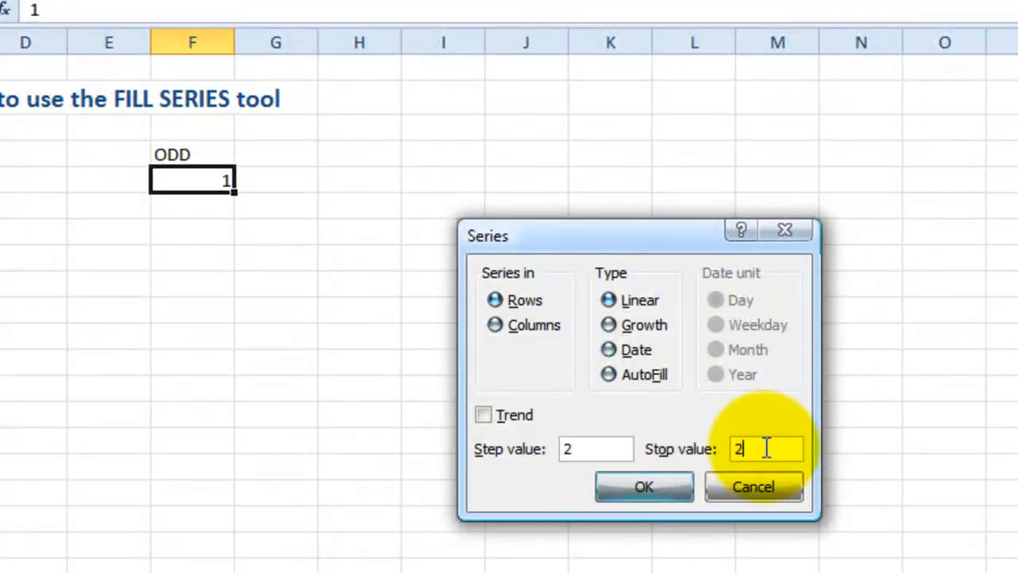
text(000)
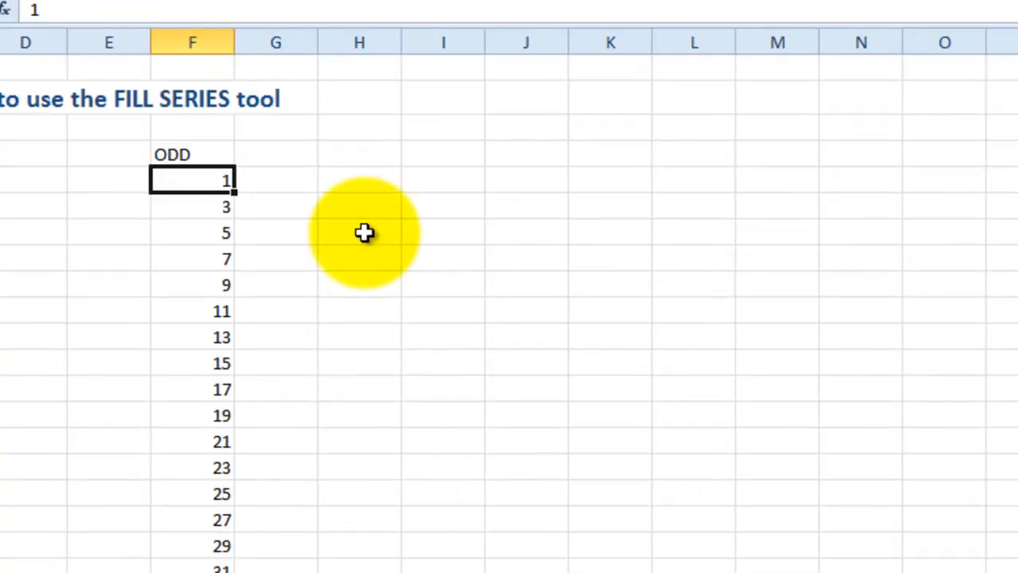
key(ctrl+down)
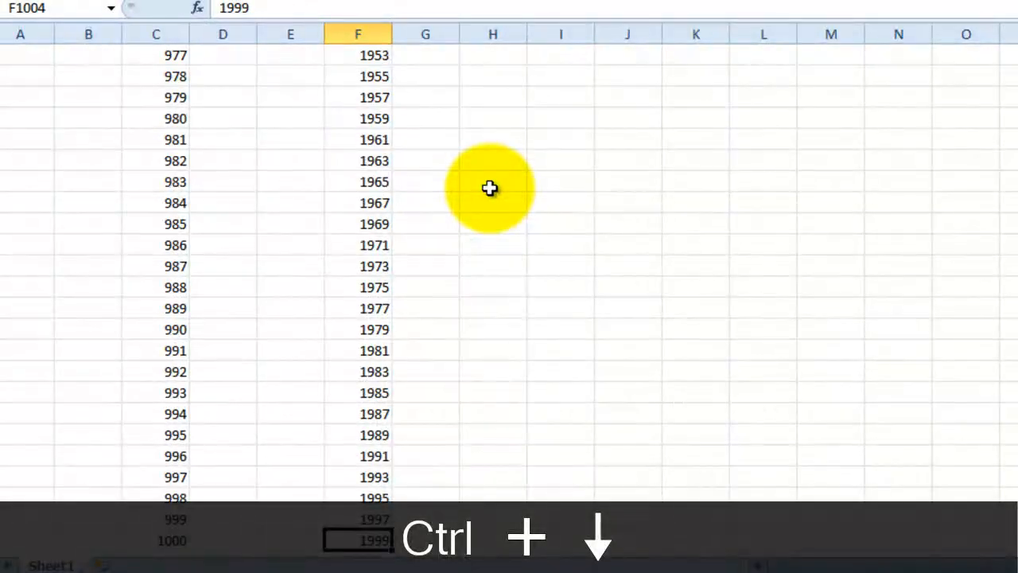
key(ctrl+down)
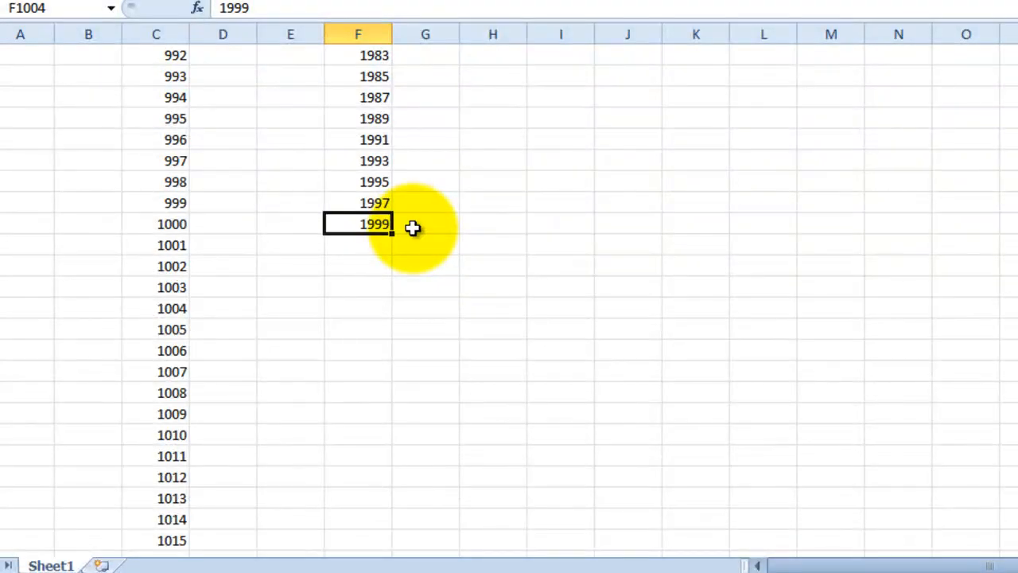
mouse_move(390, 226)
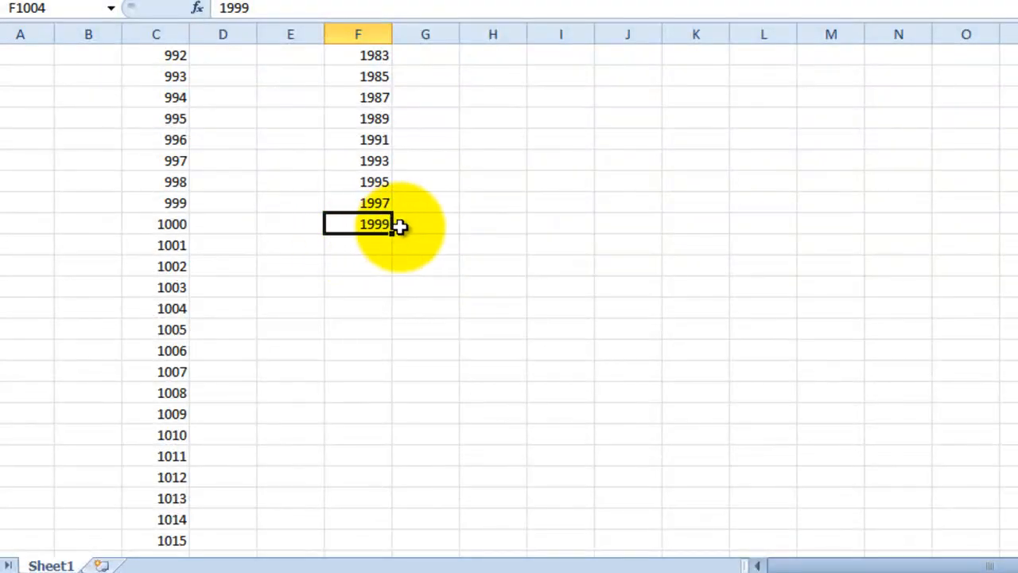
key(ctrl+up)
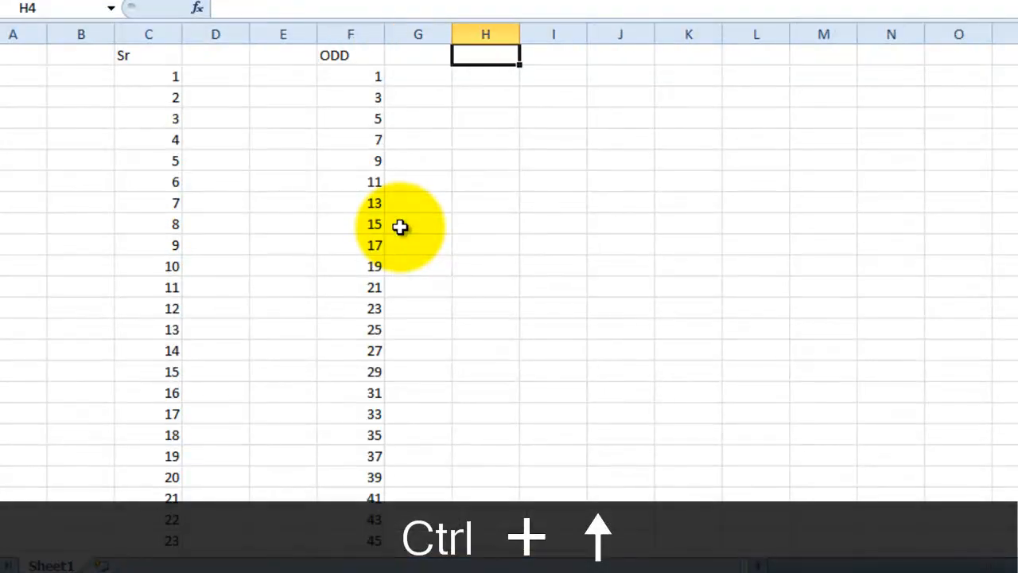
- Head H4 with Even and fill 2, 4, 6 through 2000 using a linear series, step 2
text(E)
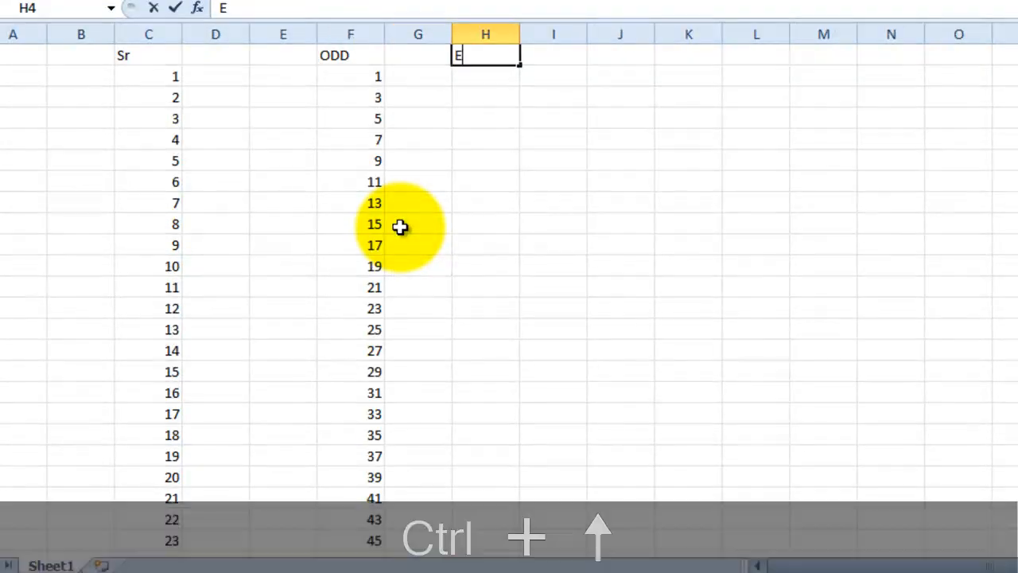
key(Return)
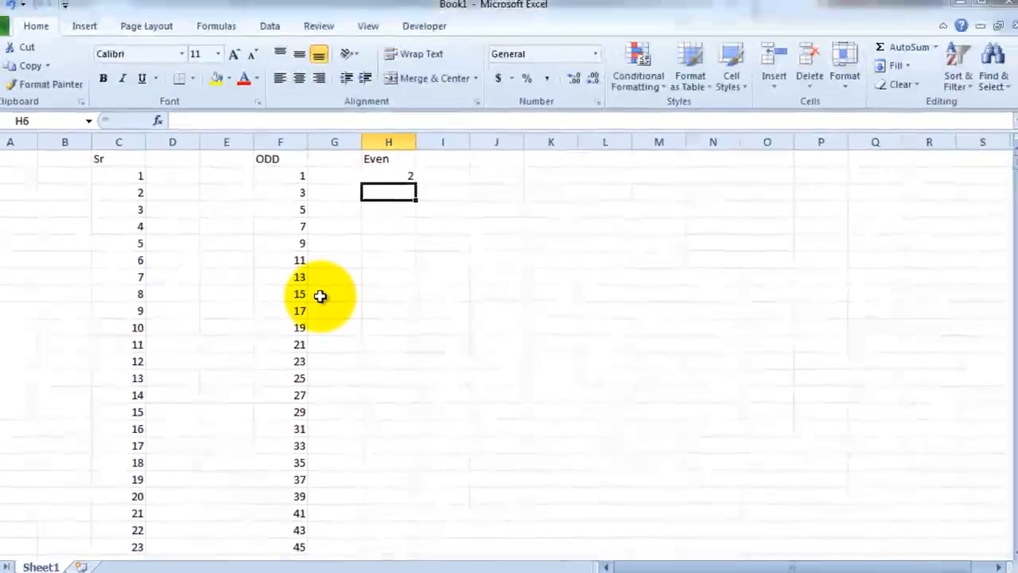
click(889, 86)
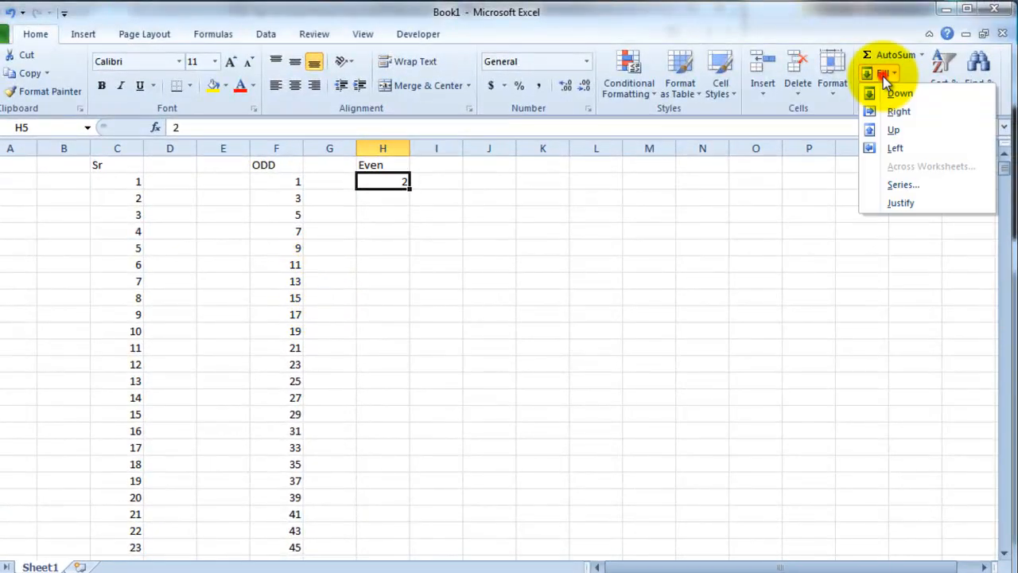
click(904, 184)
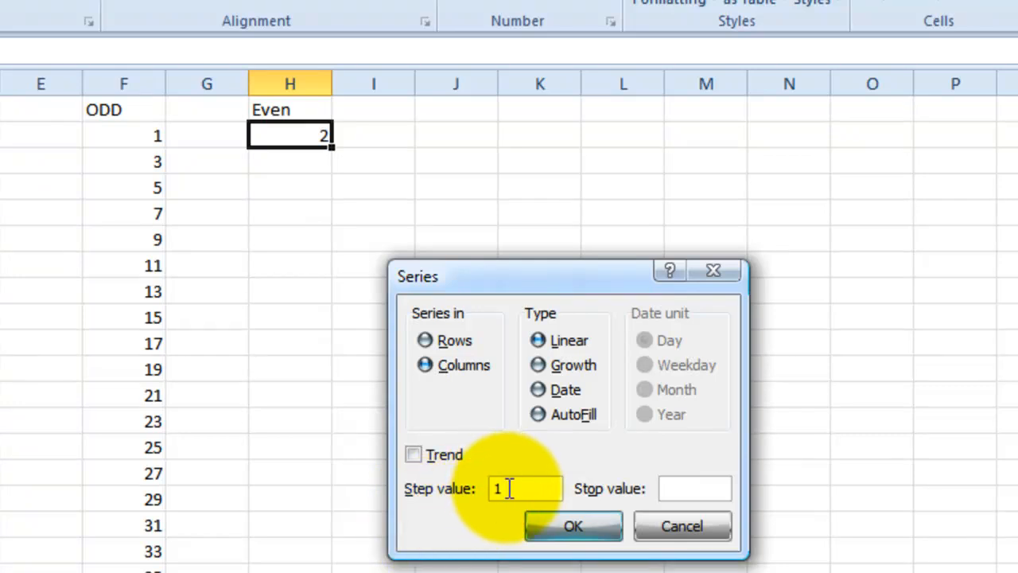
click(694, 487)
text(2000)
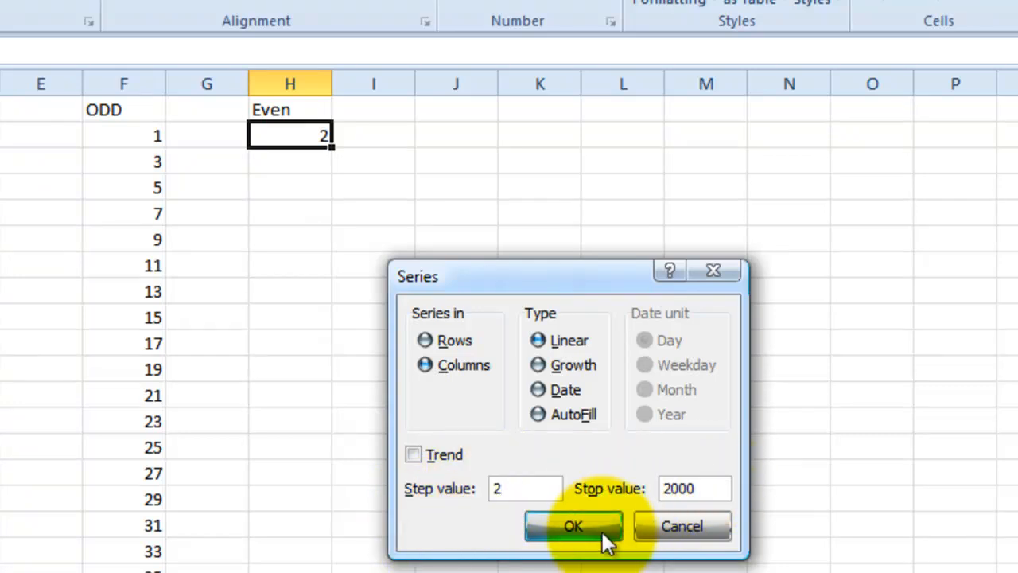
click(573, 525)
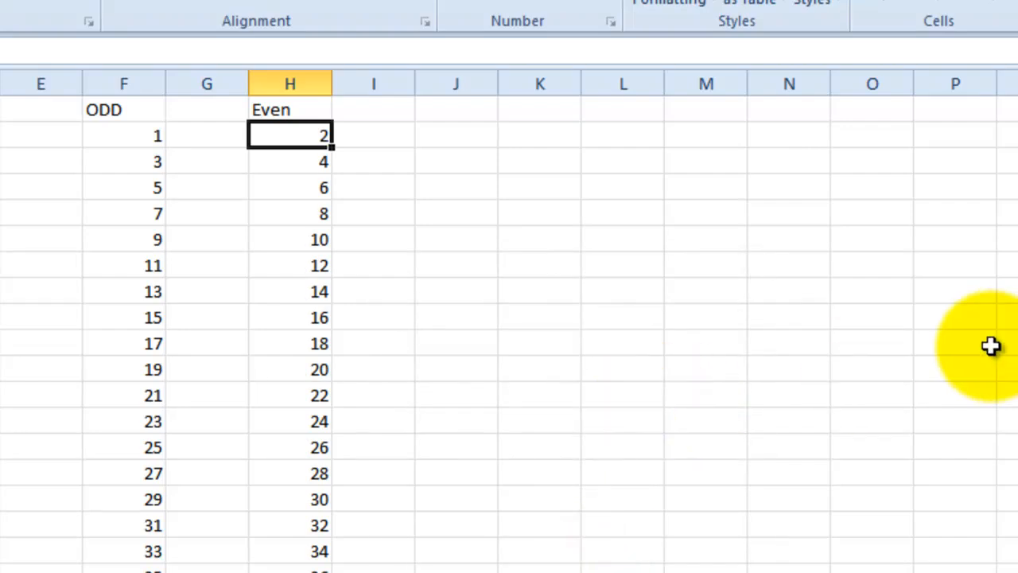
- Jump to the end of the Even column to verify it, then return up the sheet
key(ctrl+Down)
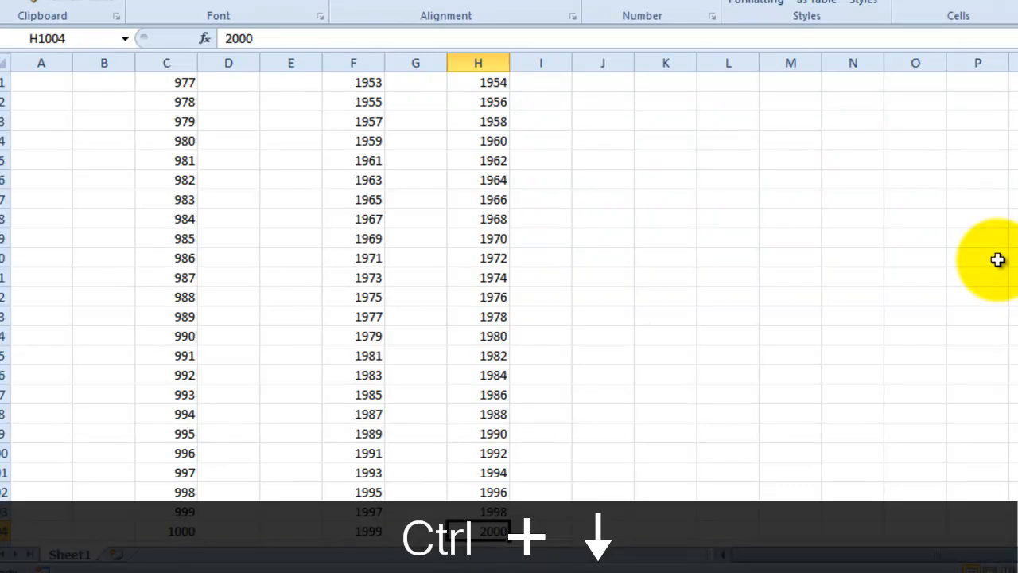
key(ctrl+down)
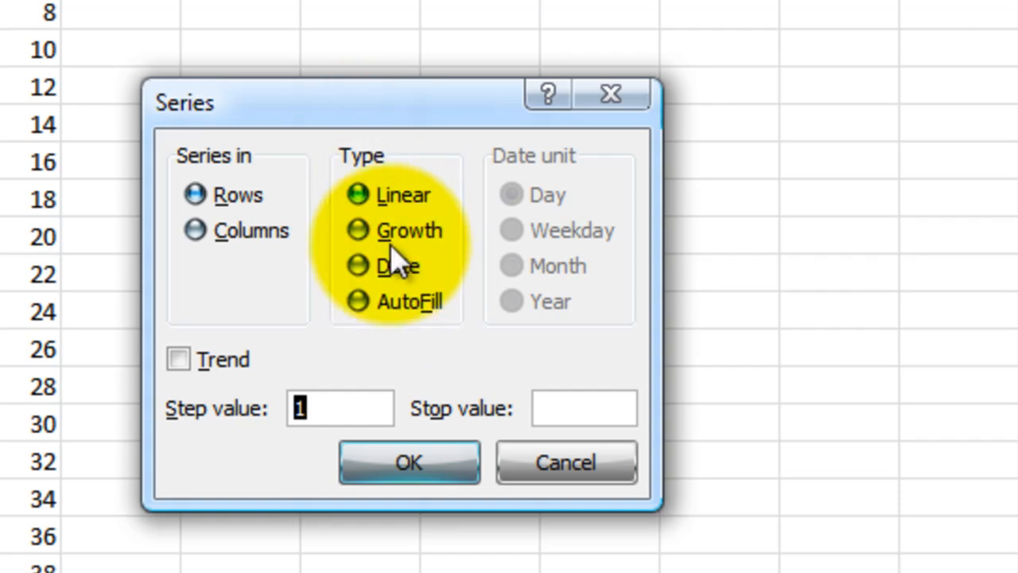
mouse_move(449, 210)
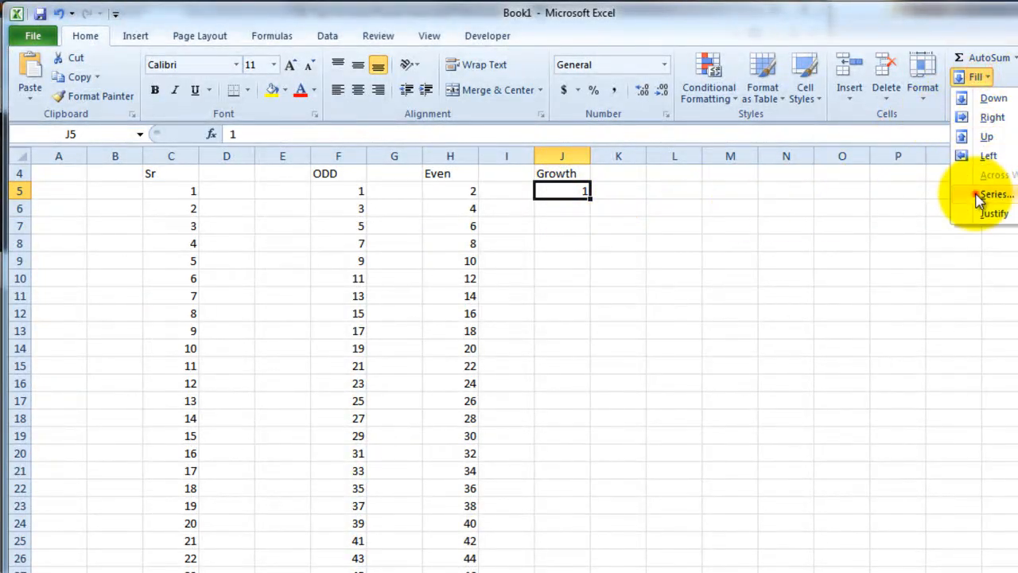
- Fill J5 downward as a Growth series with step 5 and stop 2000: 1, 5, 25, 125, 625
click(996, 194)
text(2000)
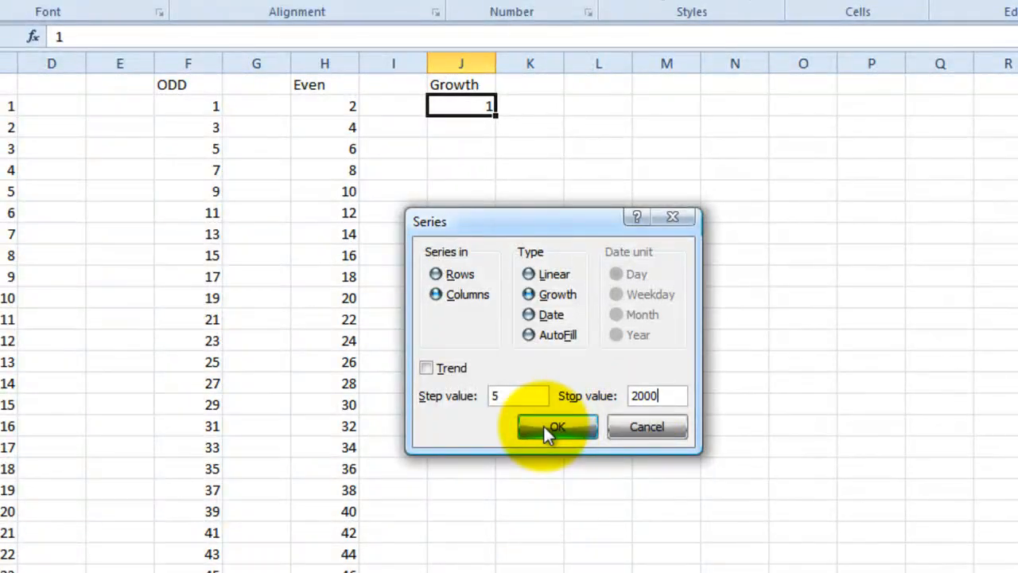
click(557, 427)
text(Date)
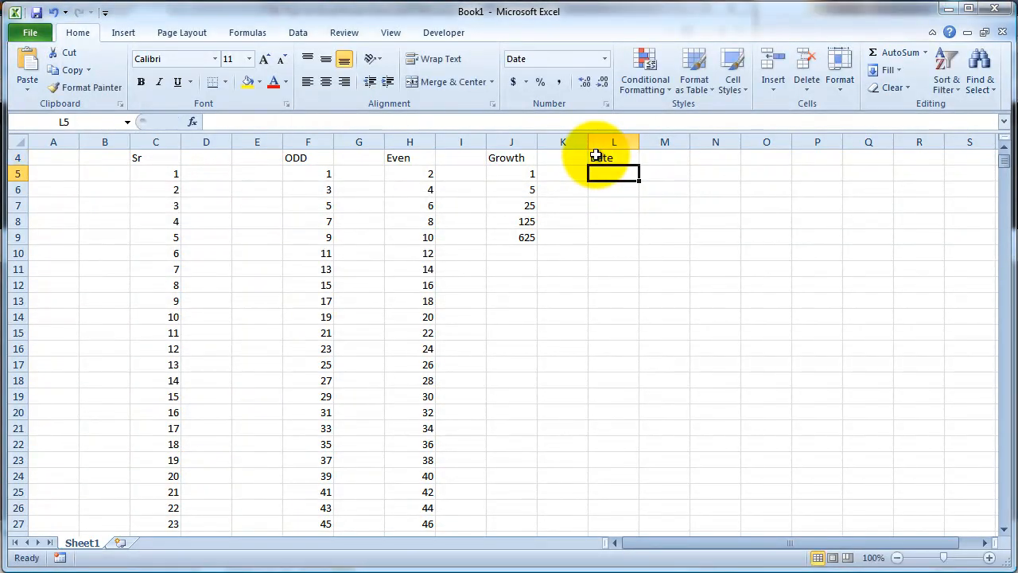
- Start L5 at 1/1/2010 and fill a Day date series, step 2, stopping at 12/25/2010
text(1/1/20)
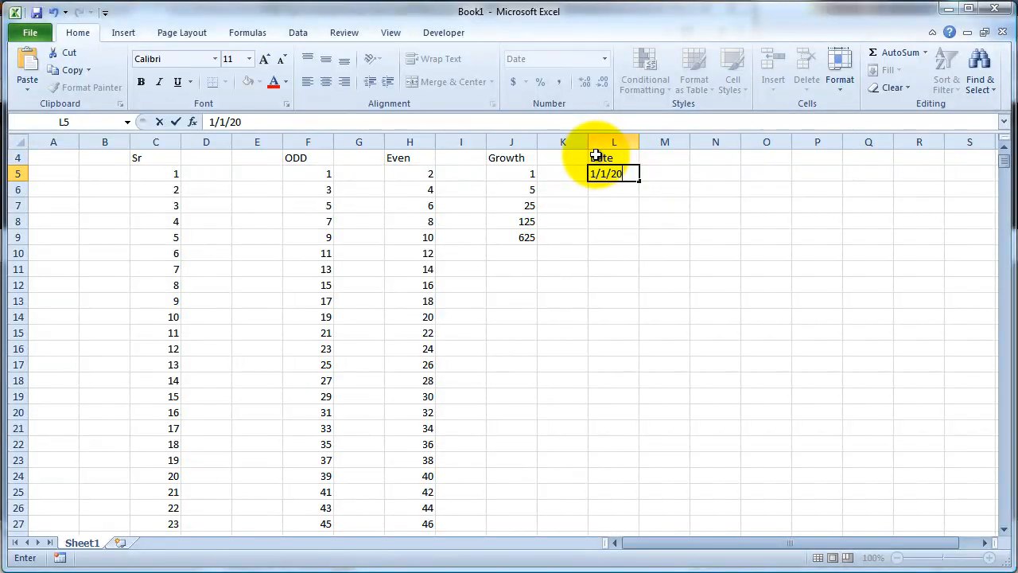
key(Return)
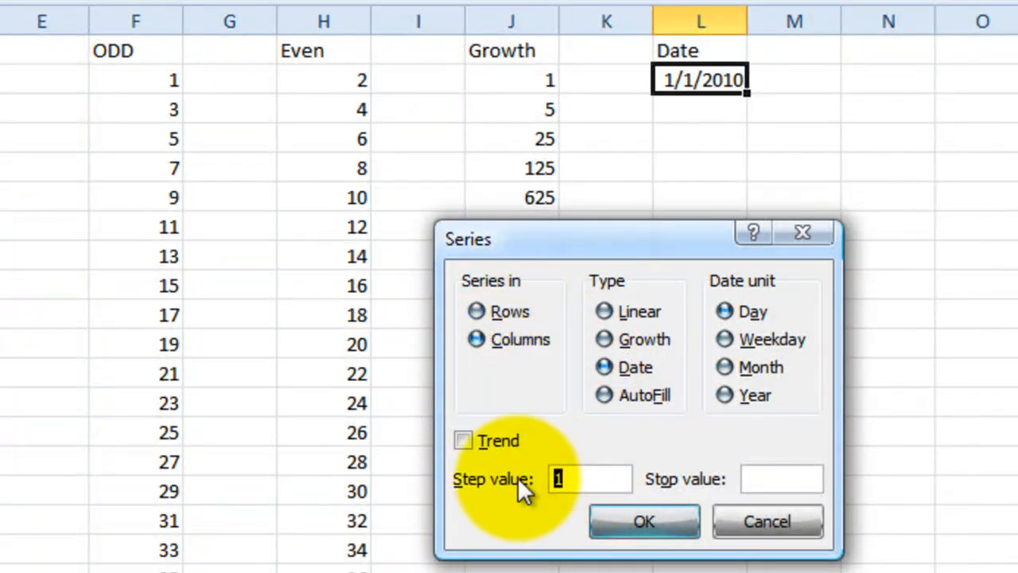
text(2)
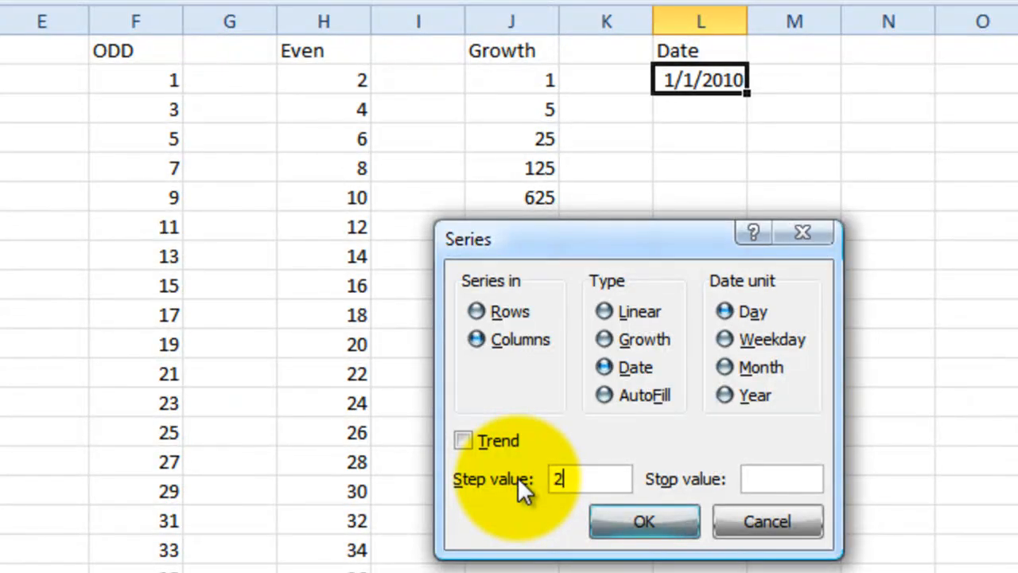
click(781, 477)
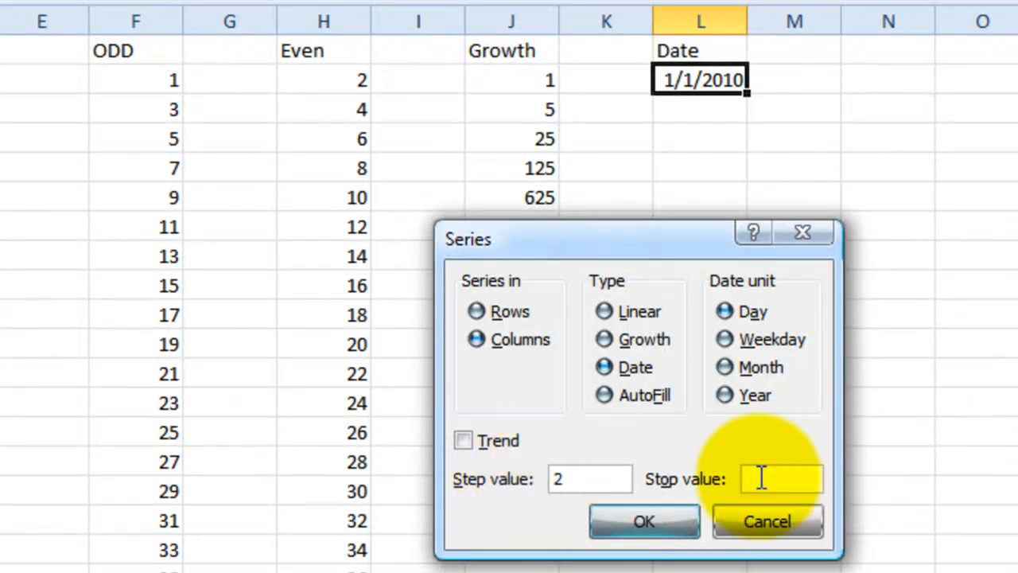
text(/25/2010)
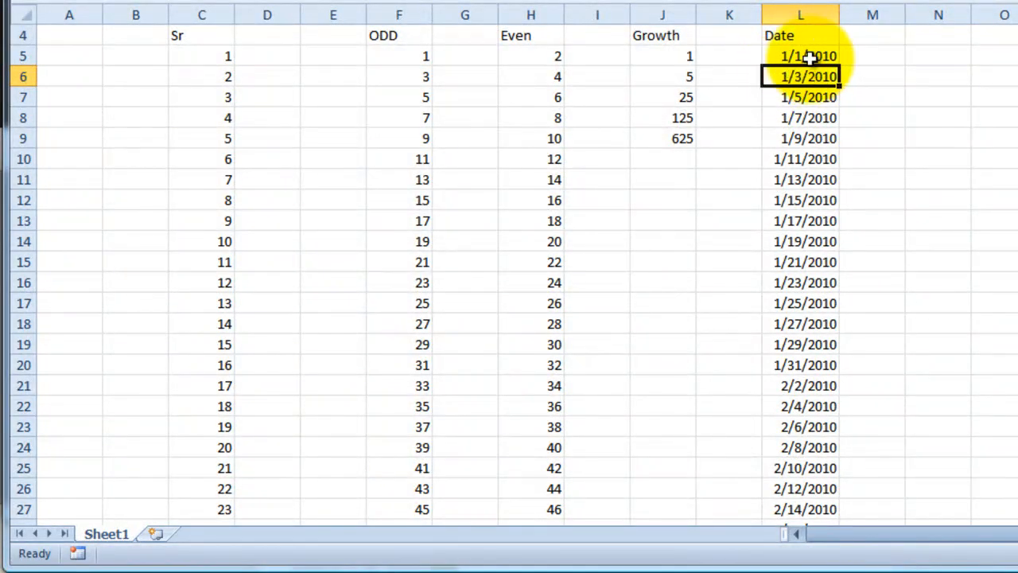
mouse_move(983, 220)
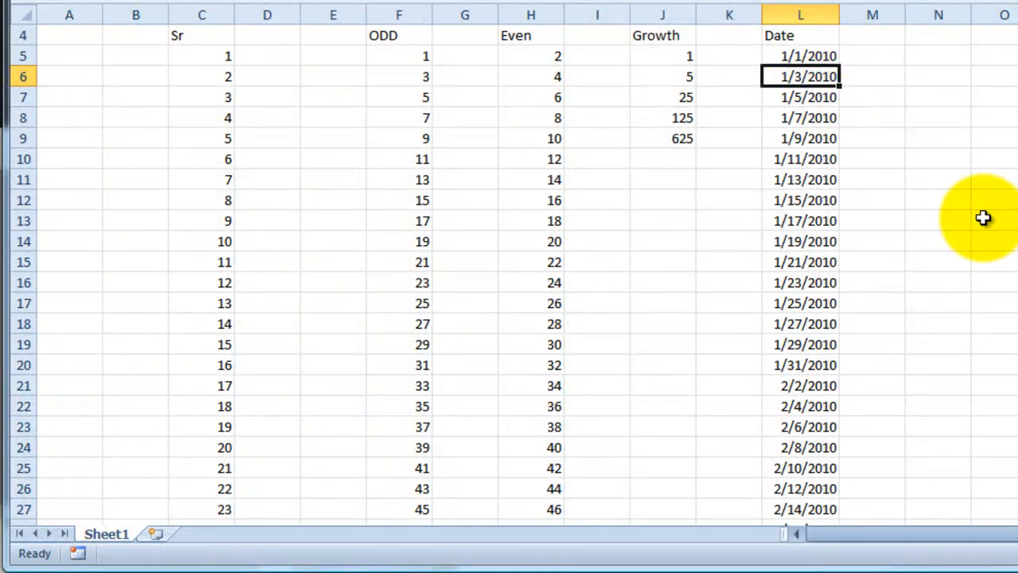
key(ctrl+down)
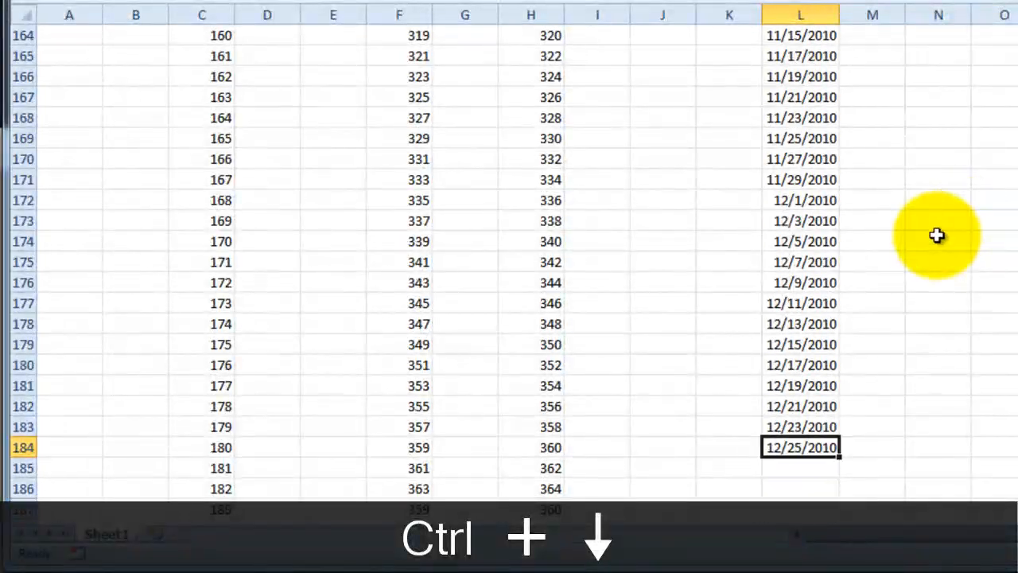
key(ctrl+down)
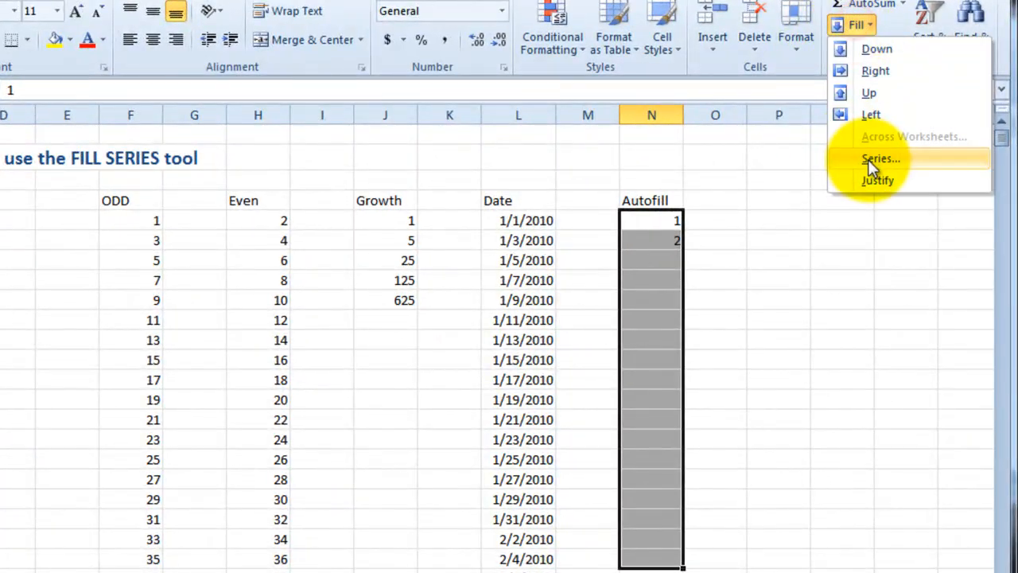
- AutoFill the selected Autofill column so its 1, 2 start counts upward down the rows
click(882, 159)
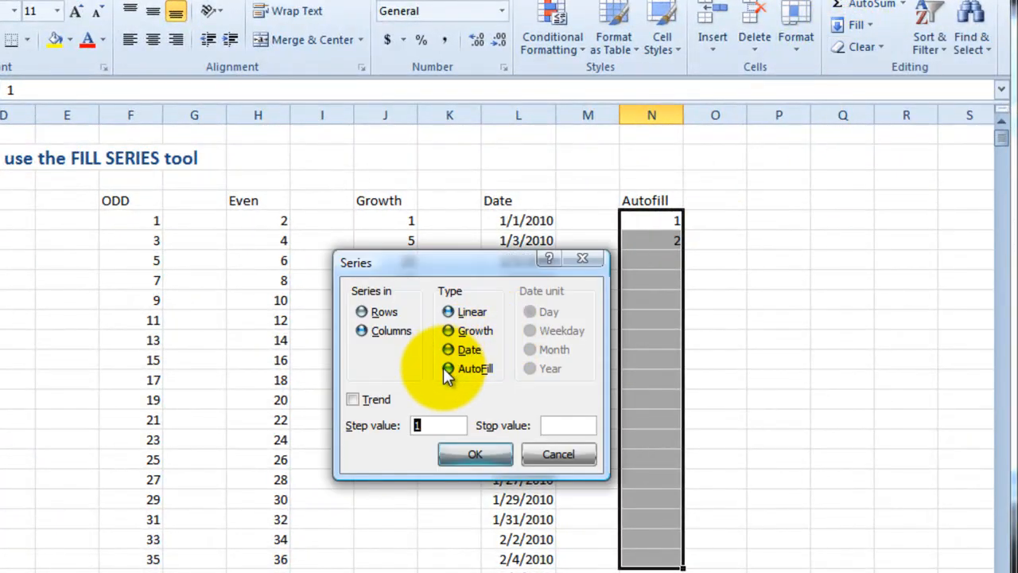
click(361, 329)
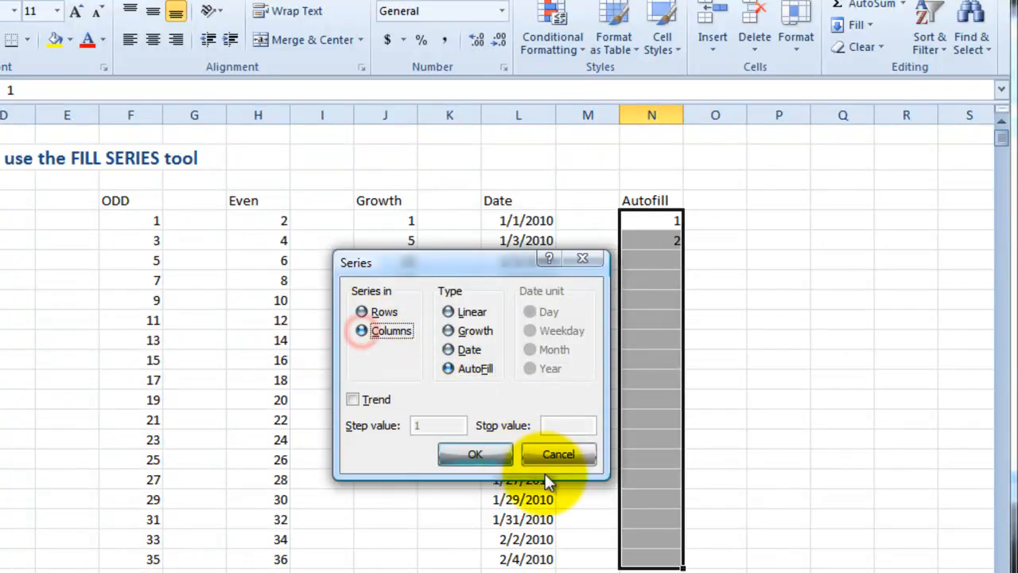
click(474, 454)
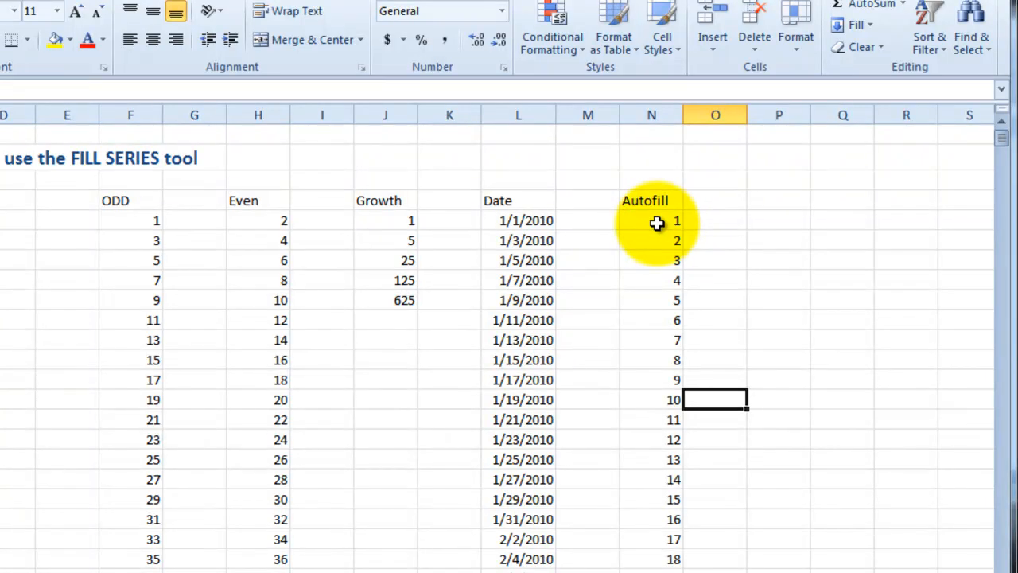
click(716, 201)
text(Odd)
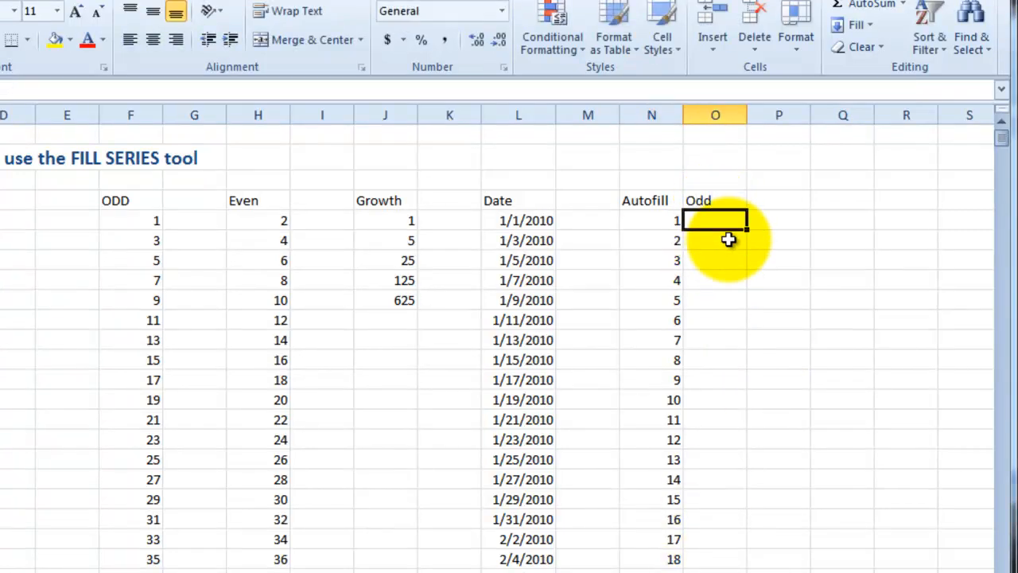
- Select O5 downward and AutoFill the 1, 3 start into odd numbers 1 through 35
drag(714, 219, 714, 549)
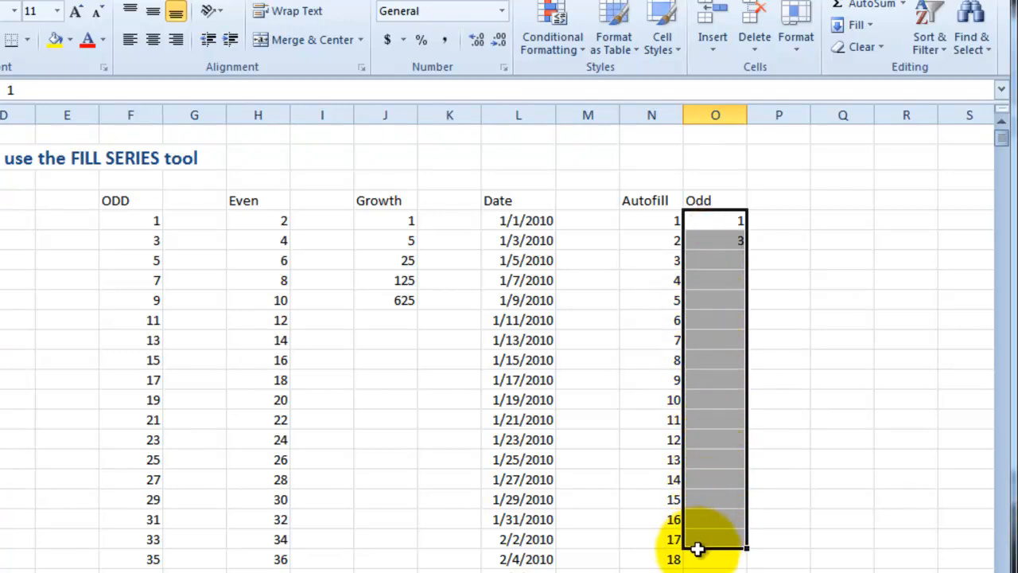
click(858, 26)
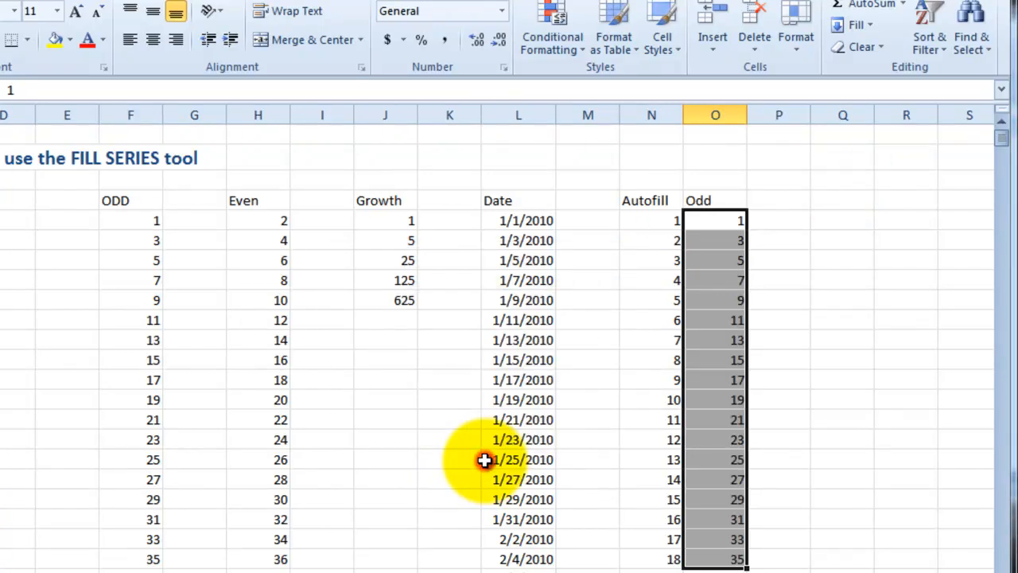
click(779, 320)
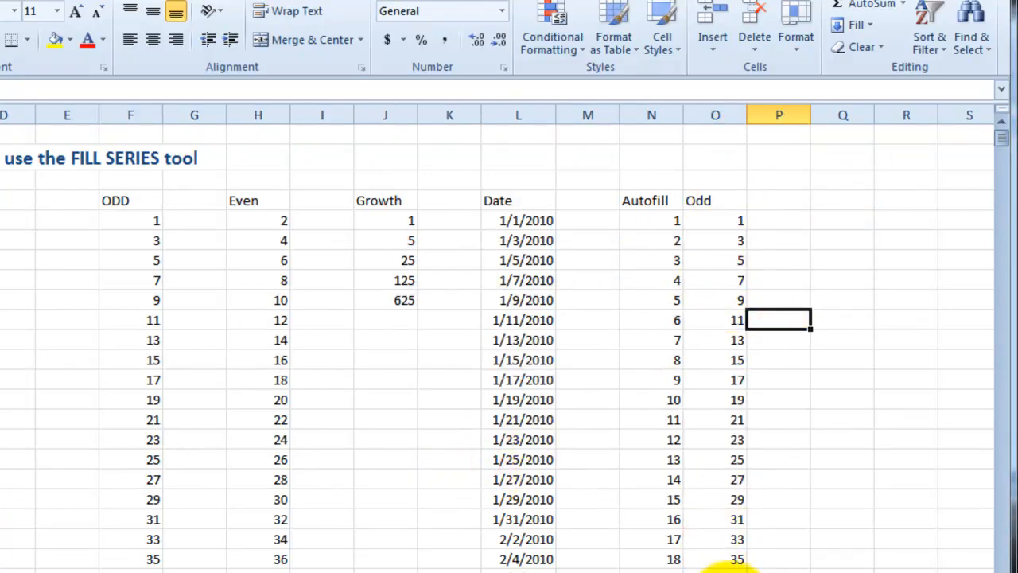